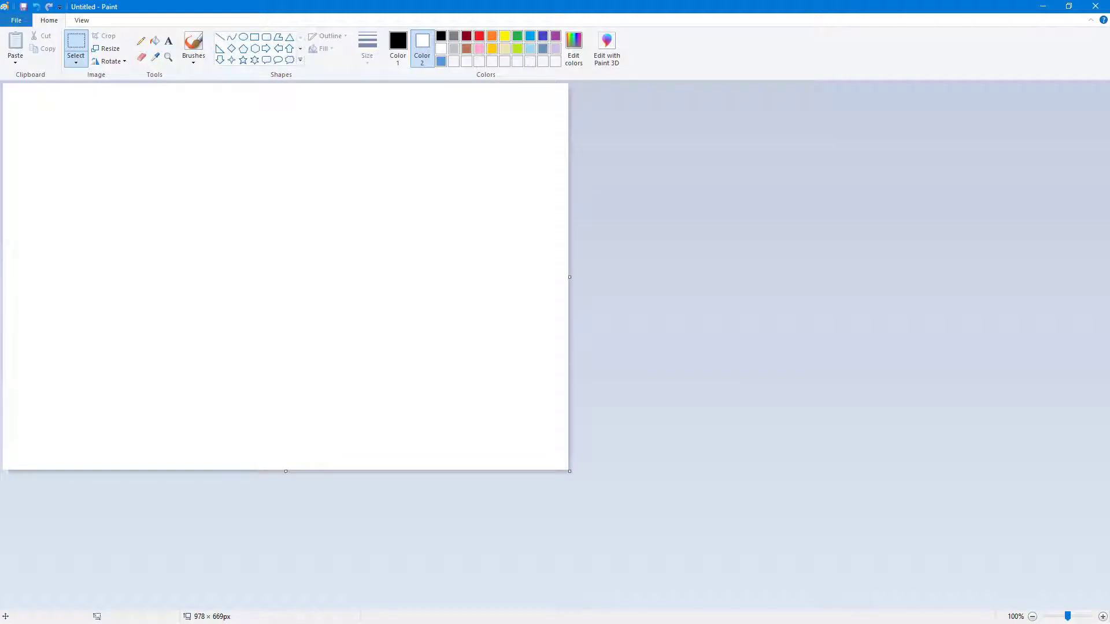
Paint loose black scribbles with the brush, then add red ones
left_click(193, 46)
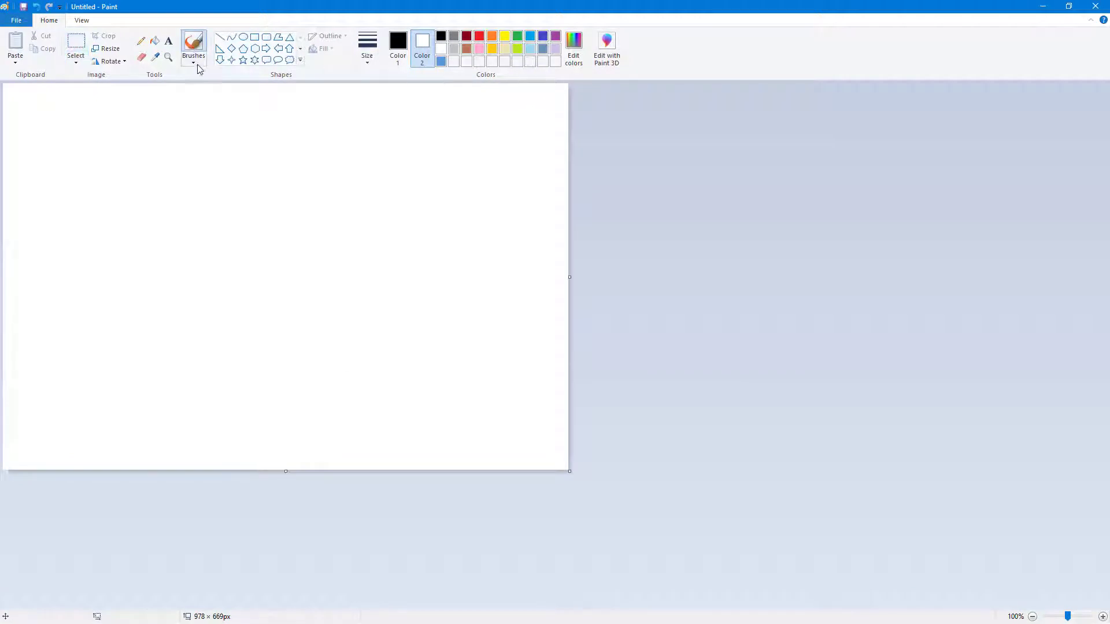
left_click(367, 48)
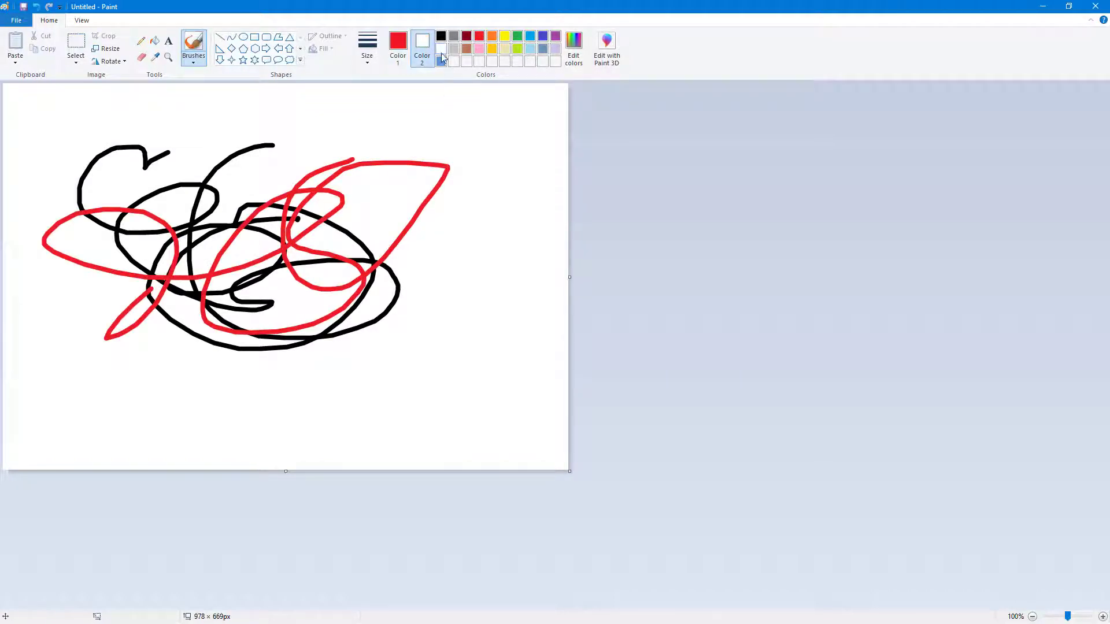
left_click(504, 35)
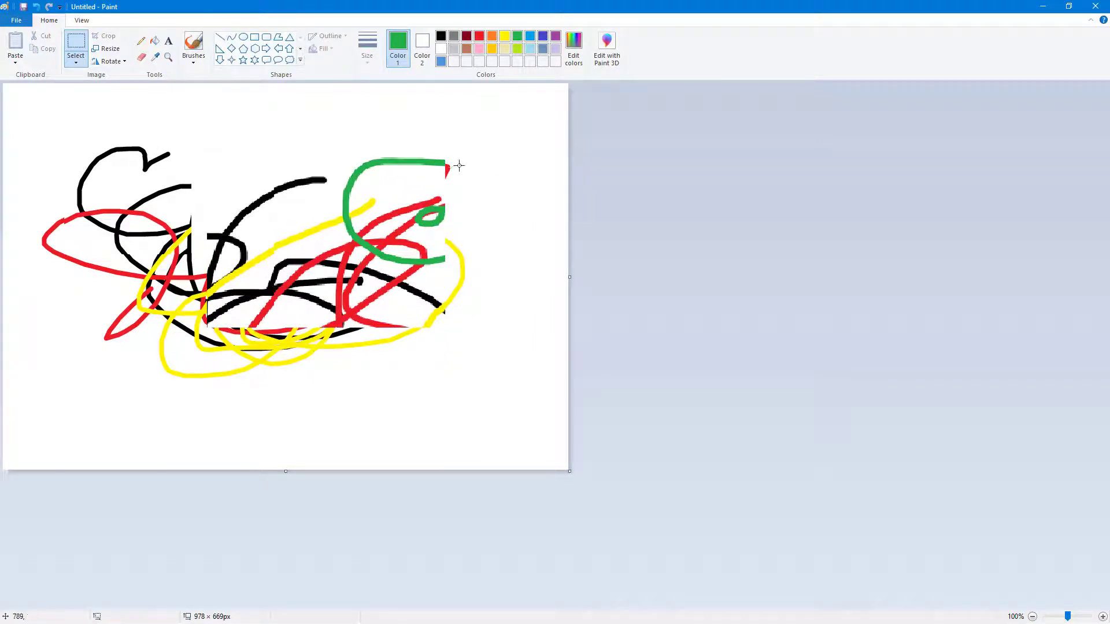
mouse_move(65, 96)
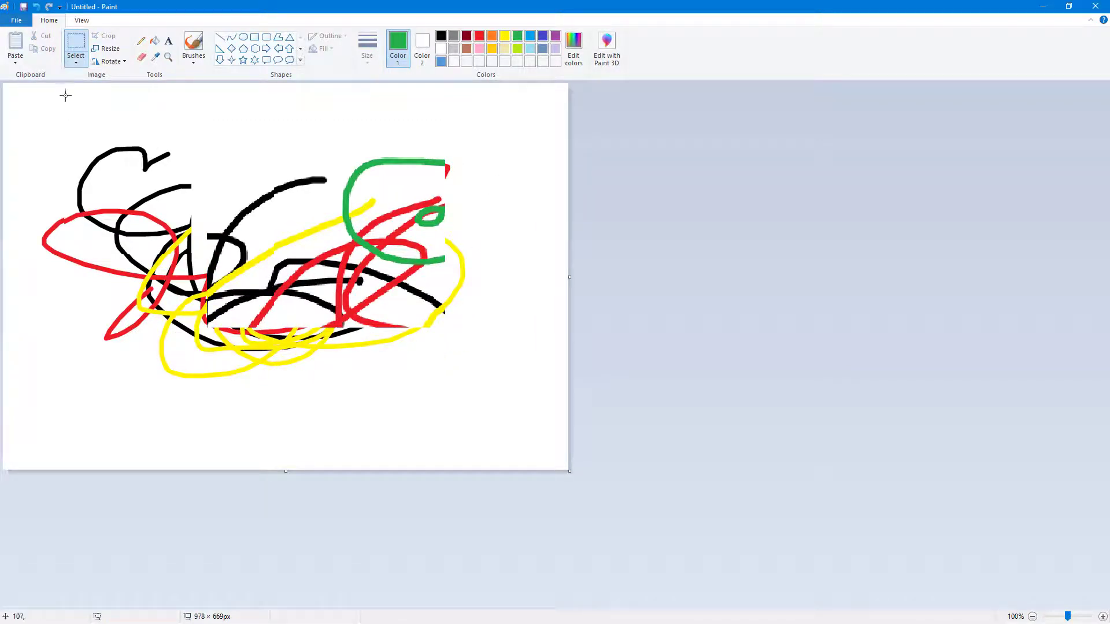
mouse_move(230, 171)
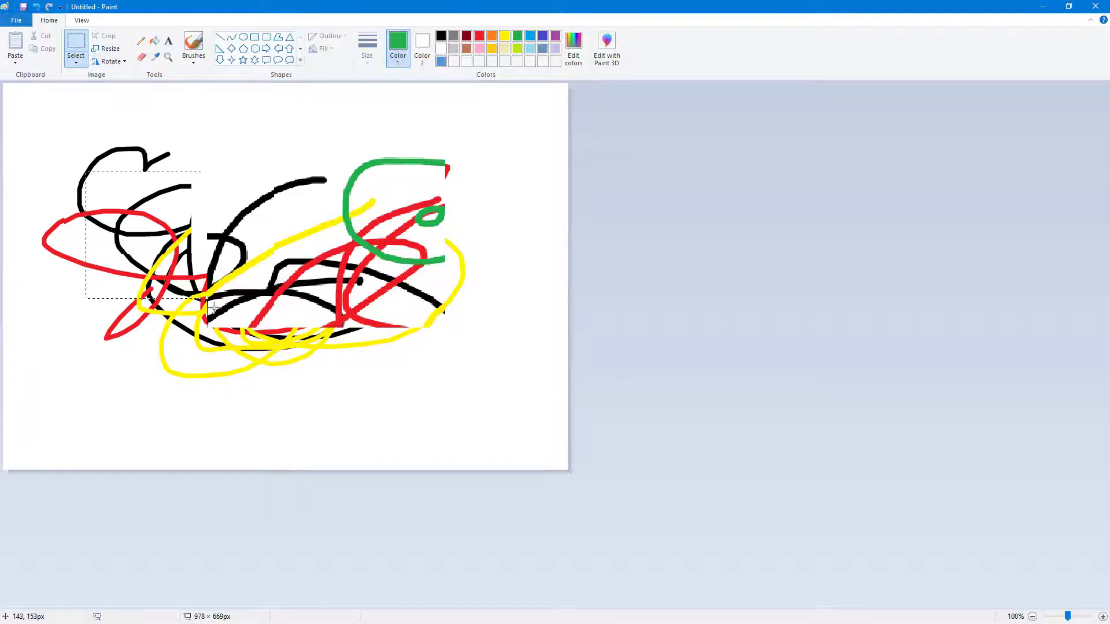
Change the selection shape from rectangle to Free-form selection
left_click(75, 56)
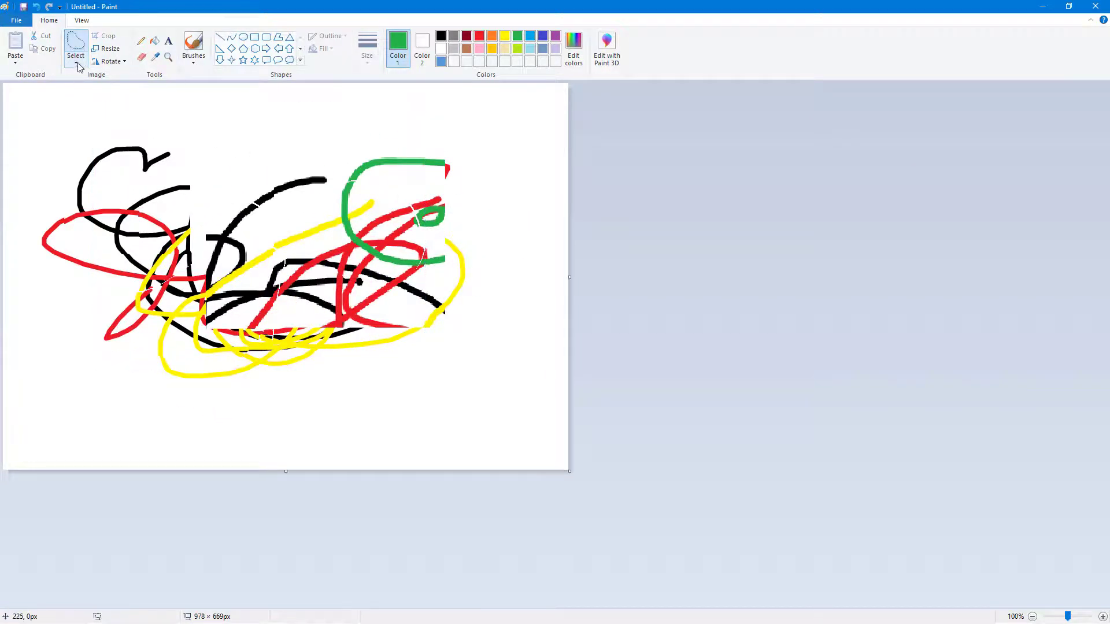
Select all and drag the whole scribble cluster slightly up-left
left_click(76, 55)
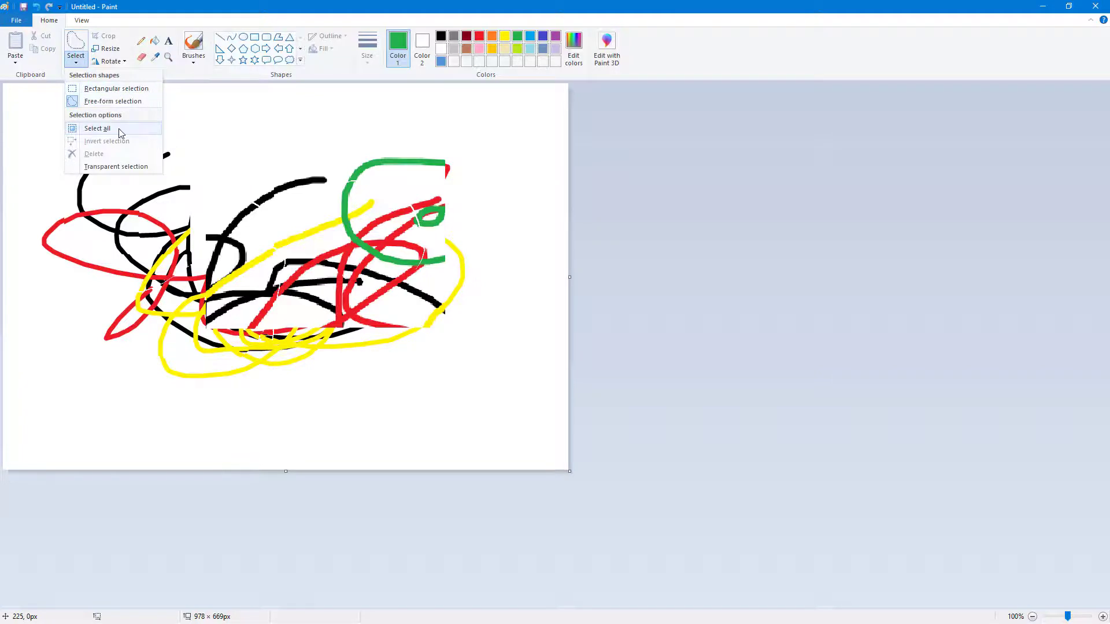
left_click(97, 129)
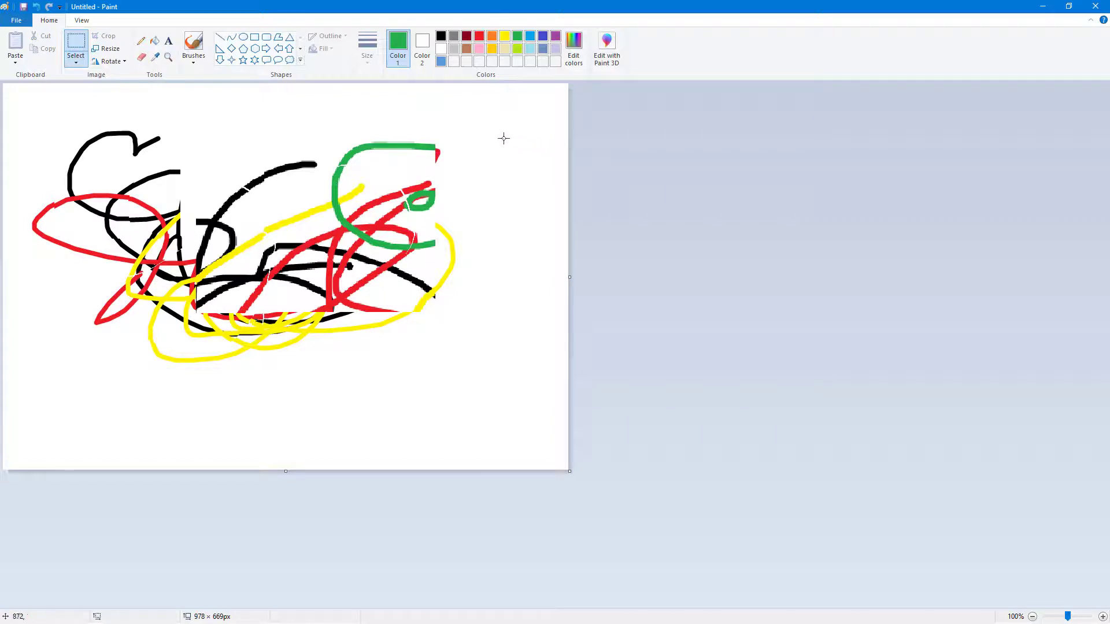
Box a central rectangle, invert the selection, and shift the outer parts left
left_click(75, 55)
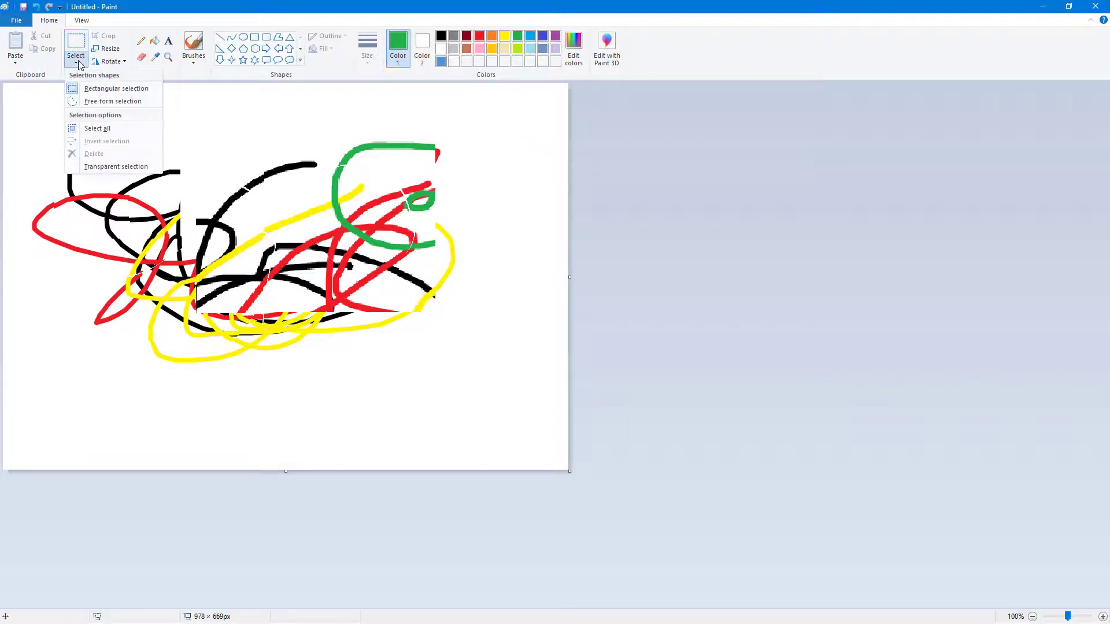
left_click(115, 88)
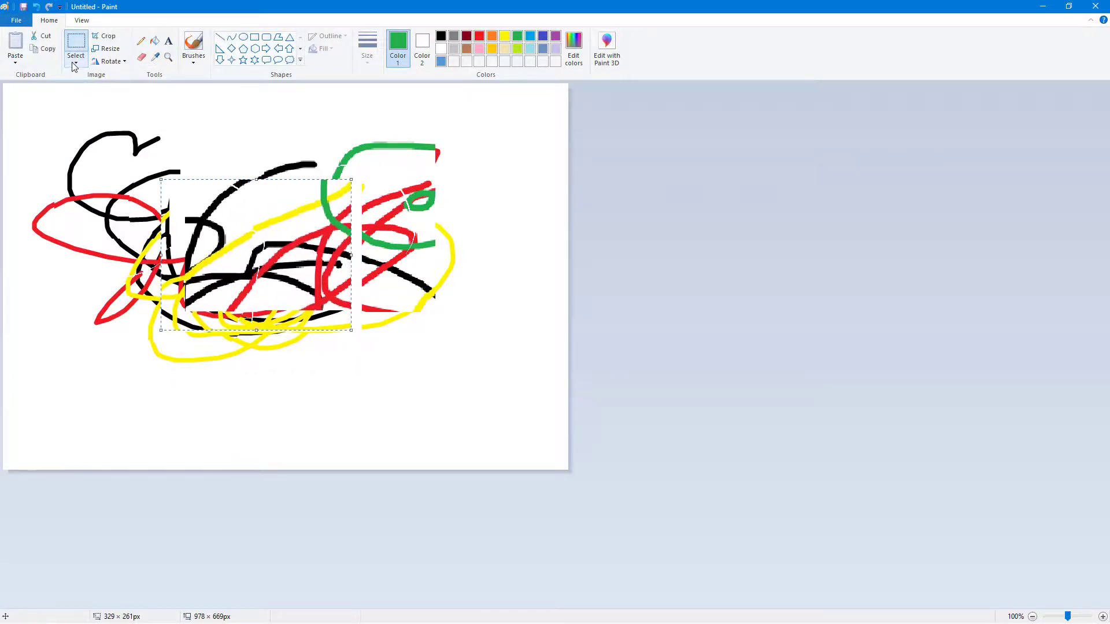
left_click(75, 55)
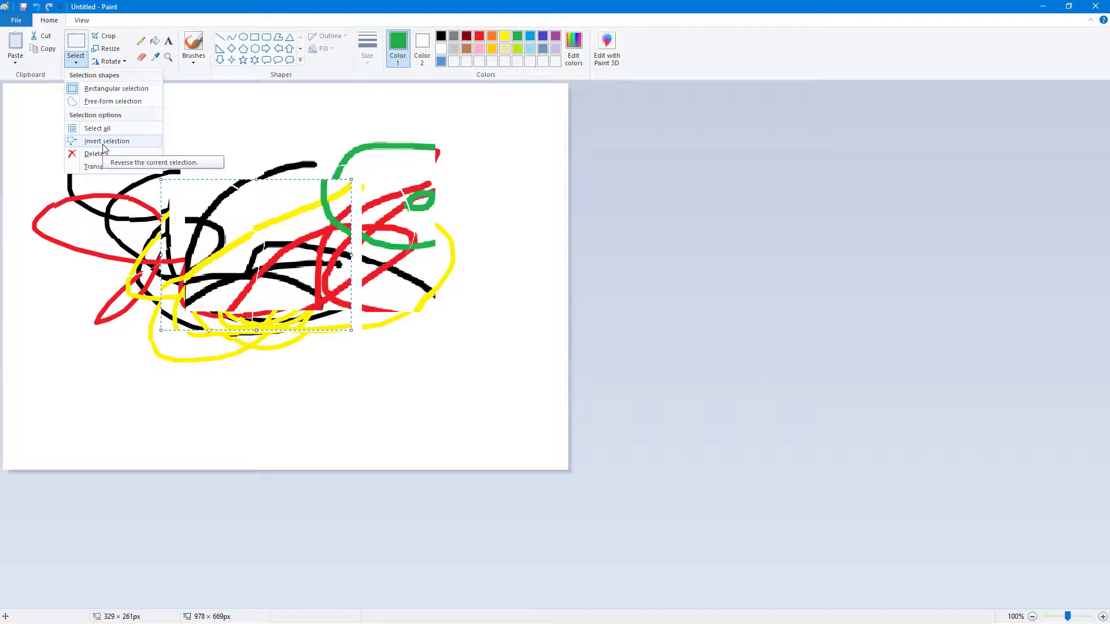
left_click(108, 141)
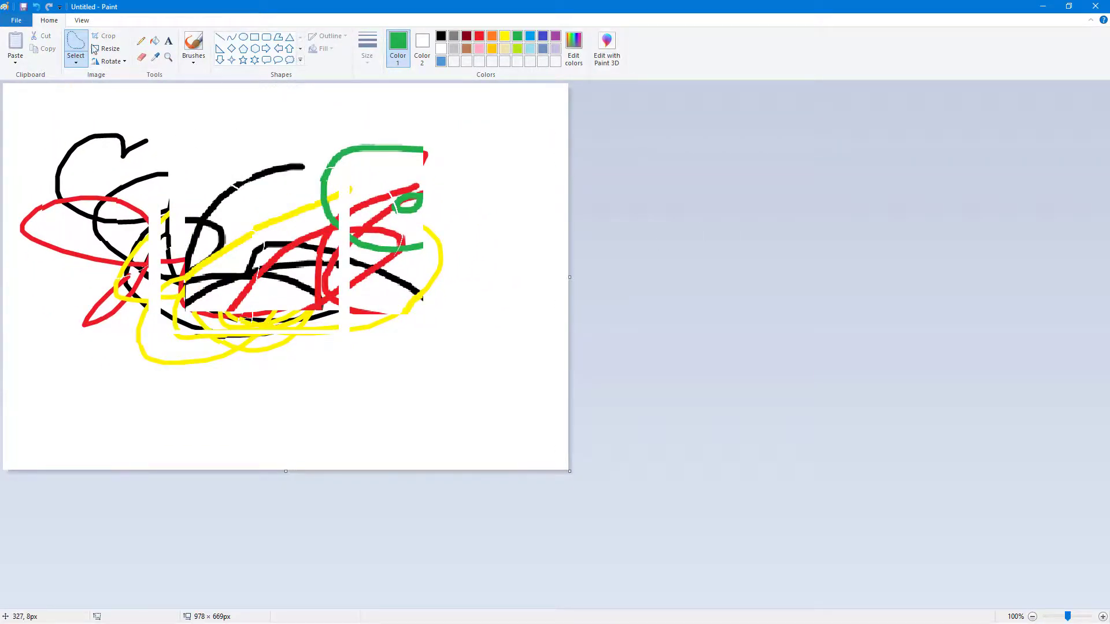
Outline a free-form area over the upper-left scribbles to wipe it
left_click_drag(121, 142, 180, 192)
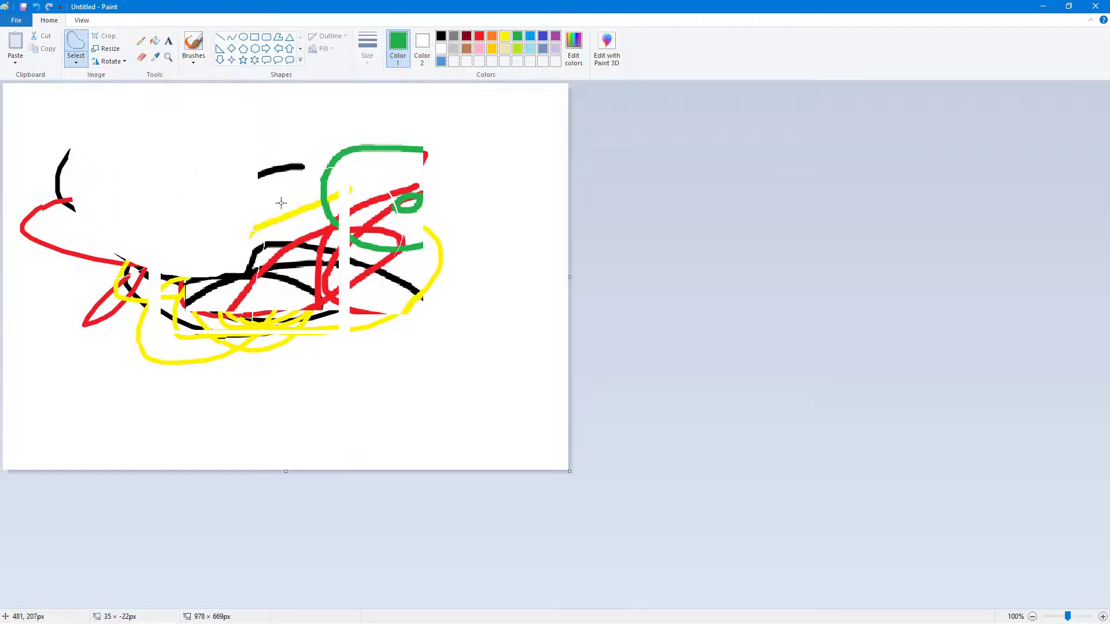
mouse_move(246, 171)
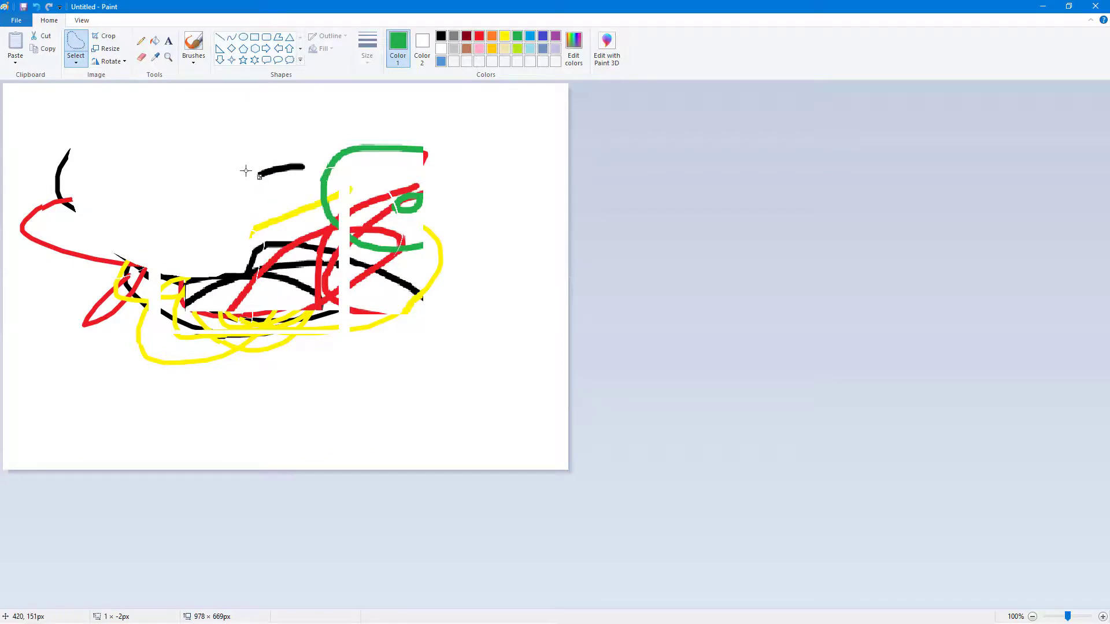
mouse_move(296, 219)
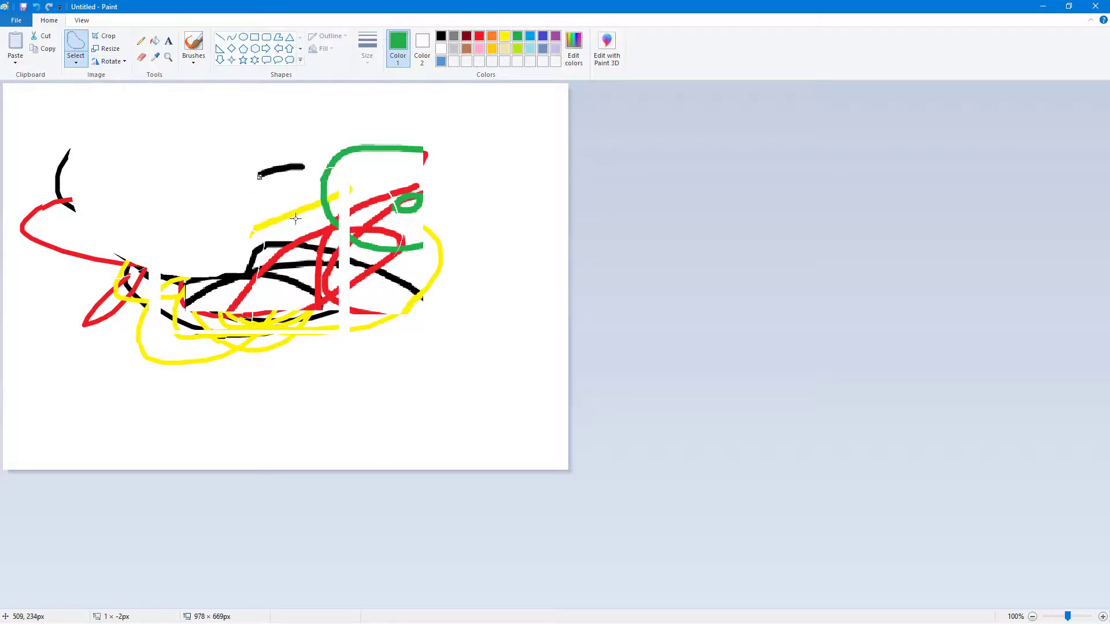
mouse_move(75, 46)
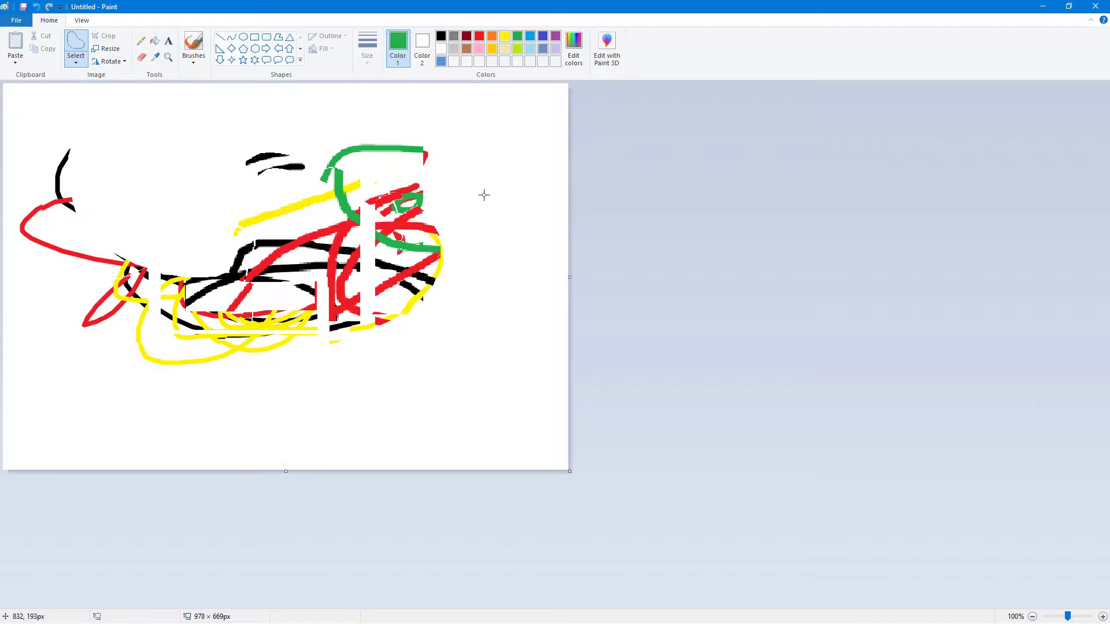
mouse_move(204, 135)
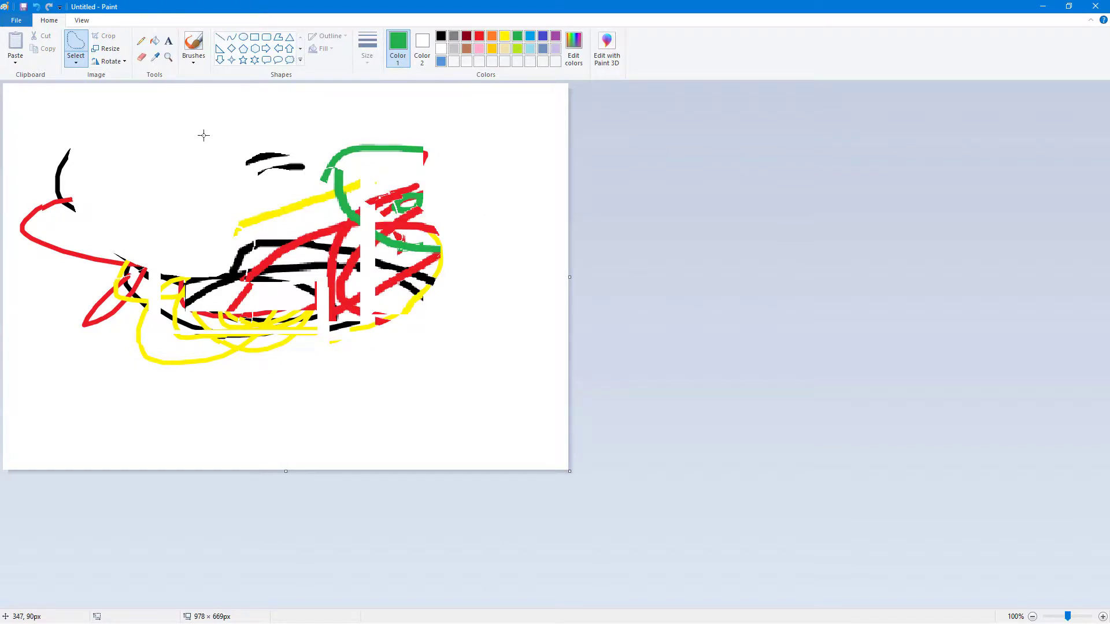
mouse_move(287, 235)
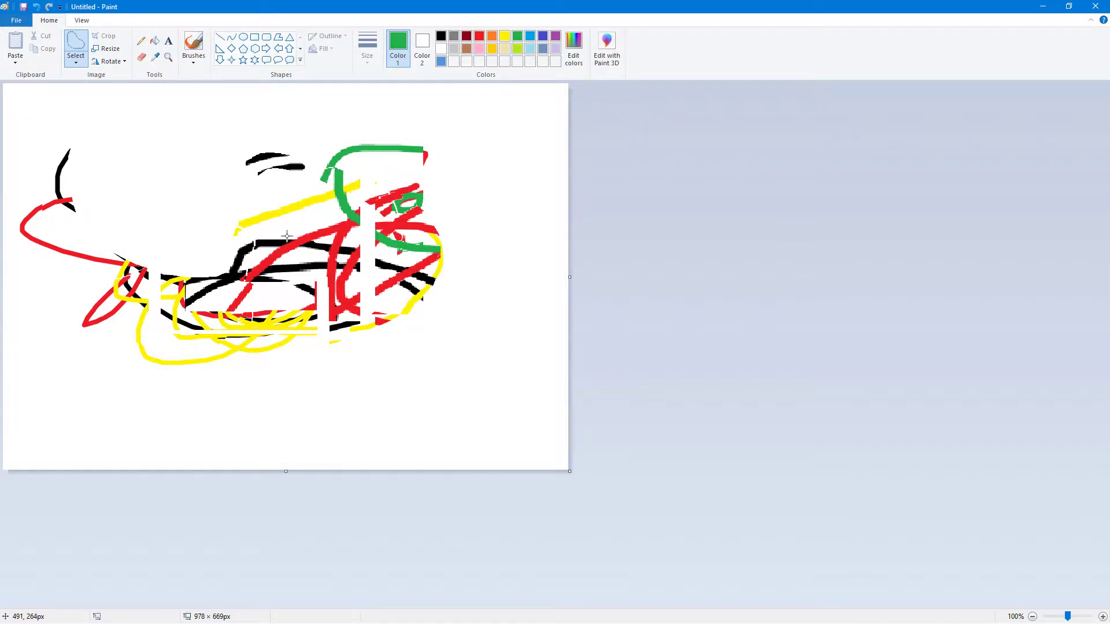
mouse_move(287, 222)
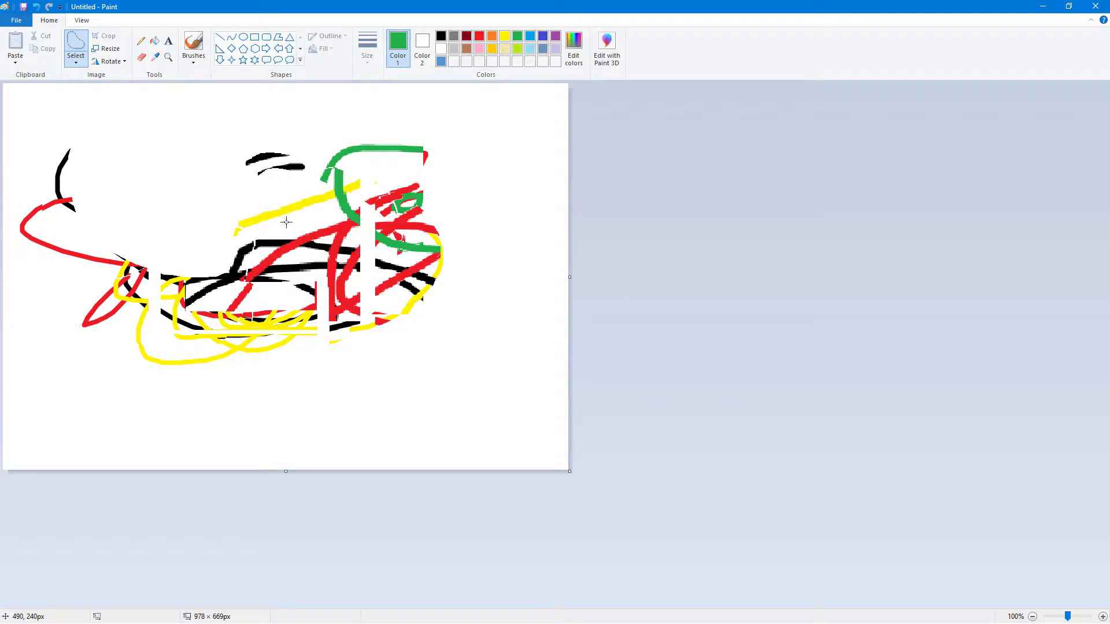
mouse_move(286, 220)
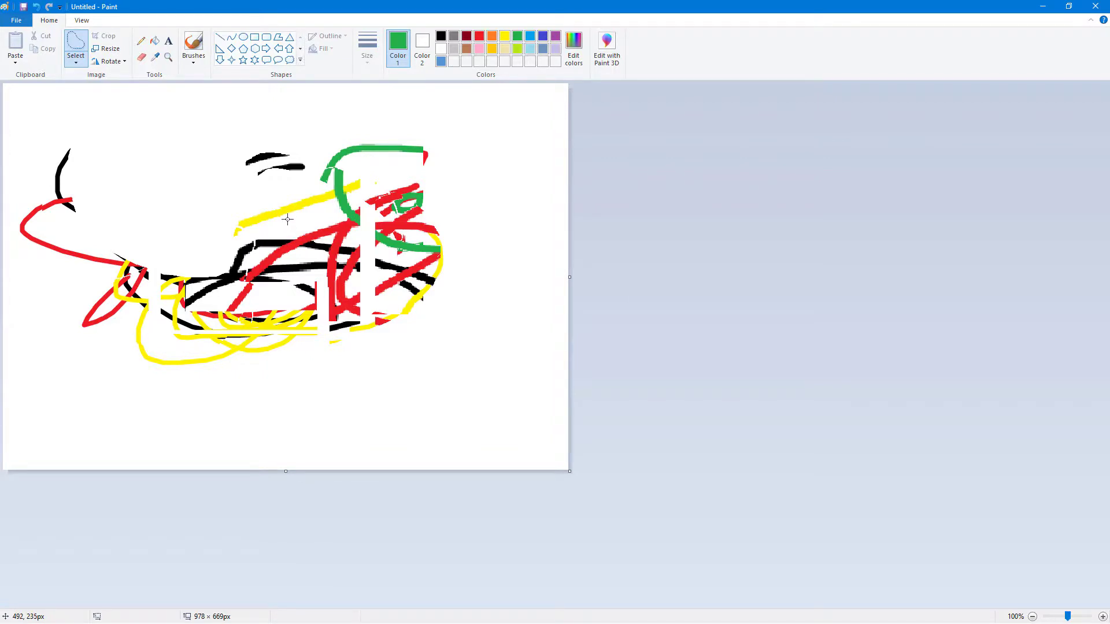